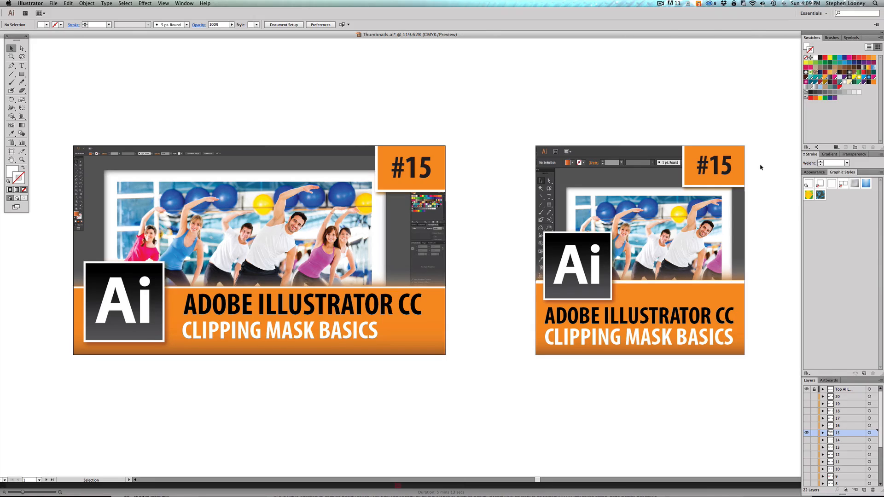
mouse_move(773, 166)
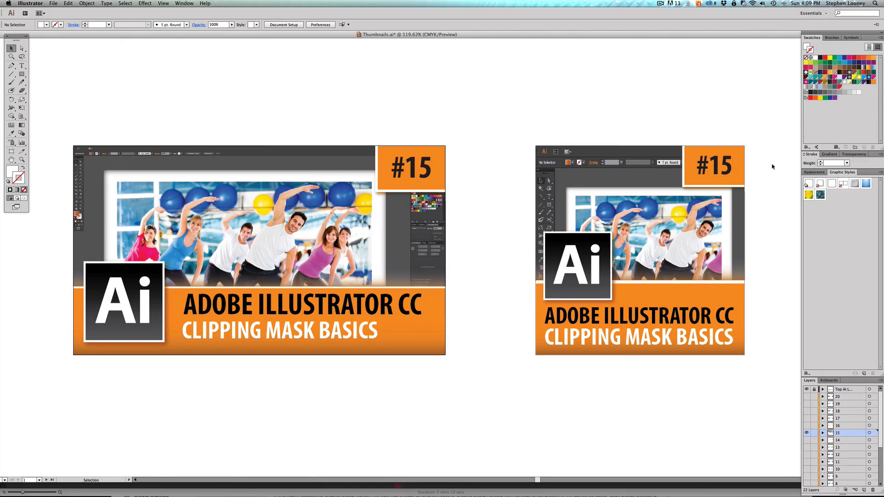
mouse_move(760, 117)
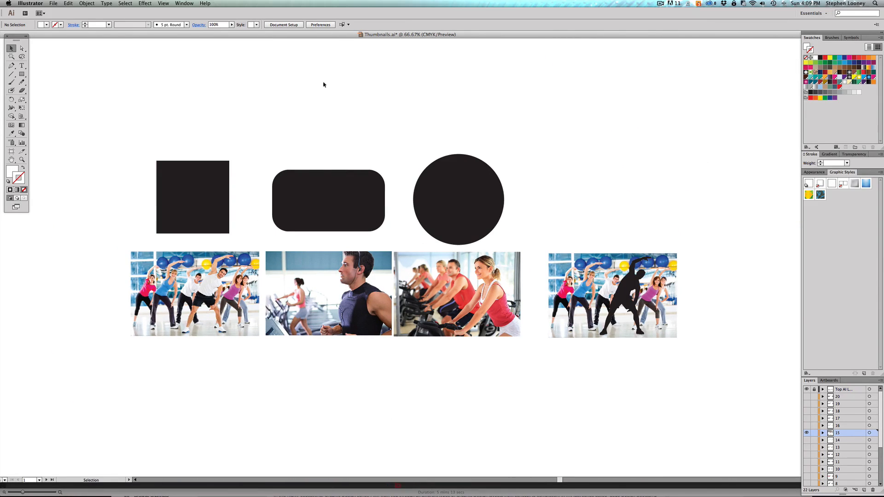
mouse_move(316, 279)
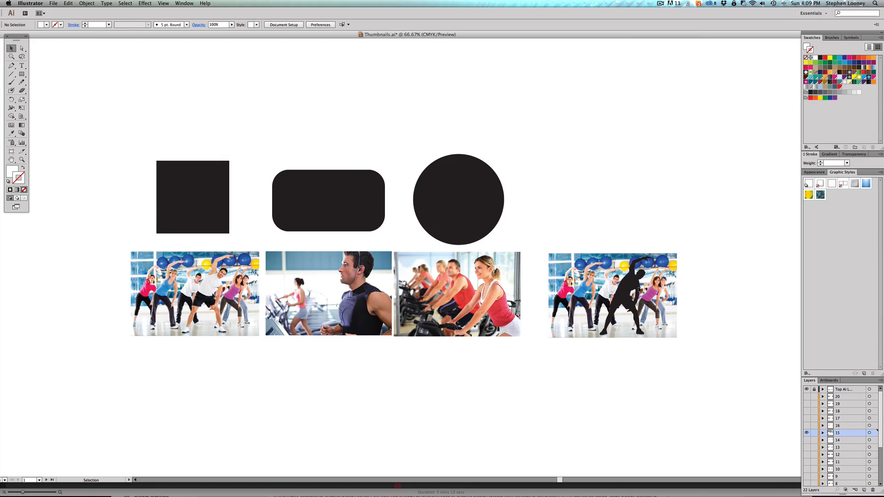
mouse_move(622, 185)
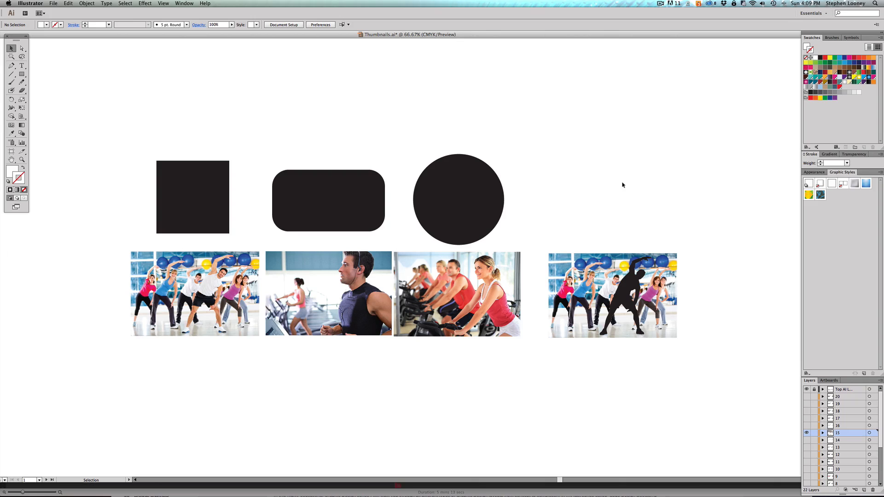
mouse_move(175, 244)
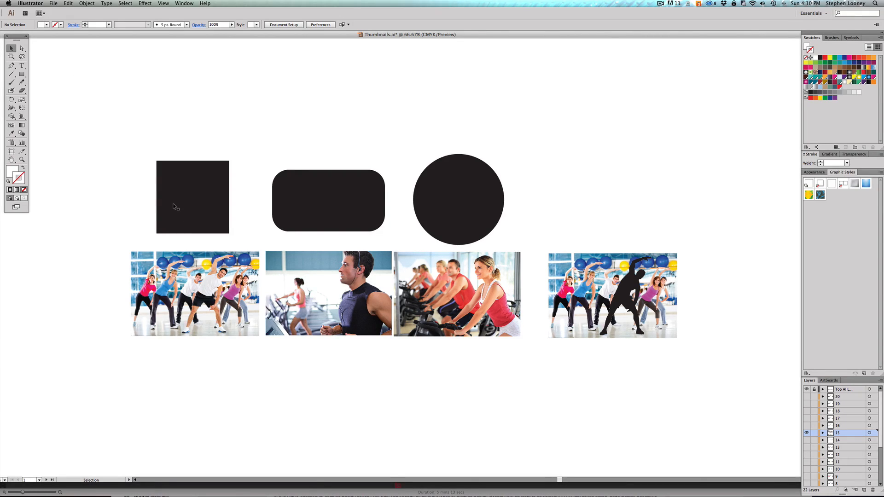
mouse_move(314, 206)
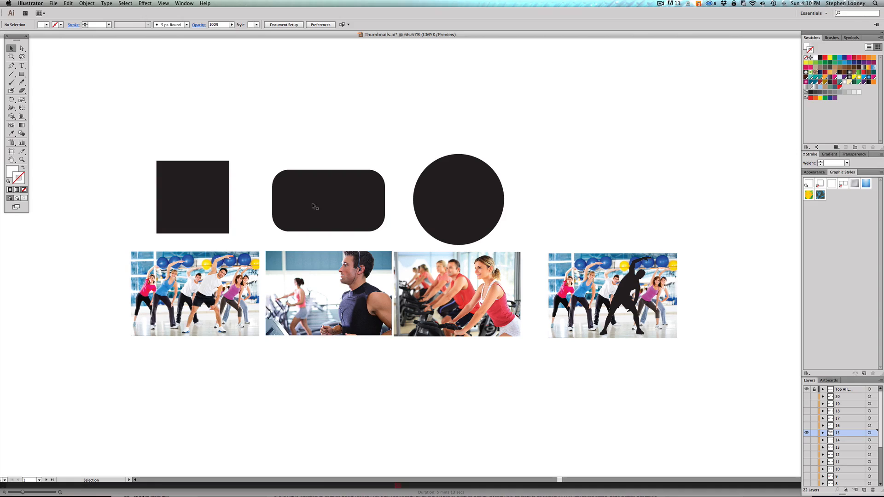
mouse_move(454, 186)
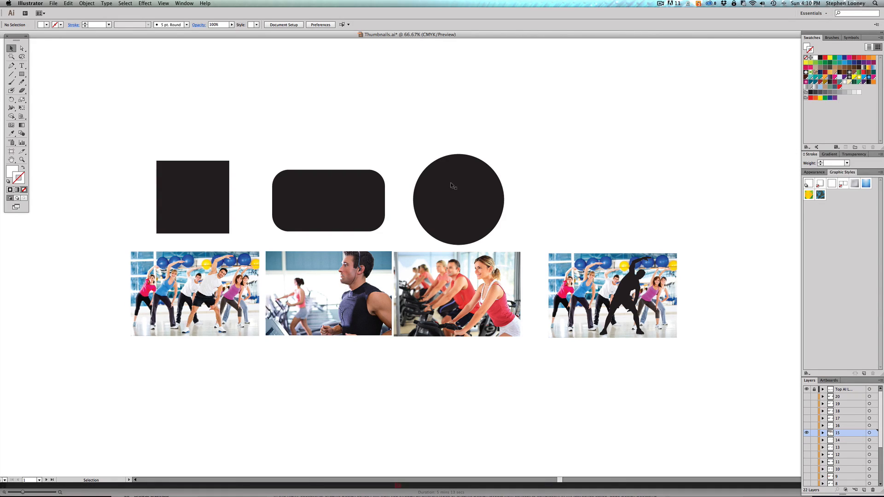
mouse_move(639, 285)
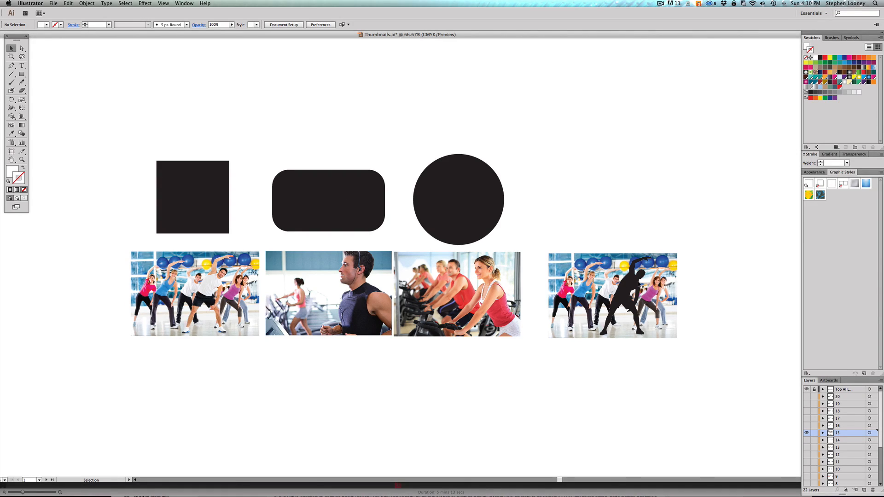
mouse_move(629, 293)
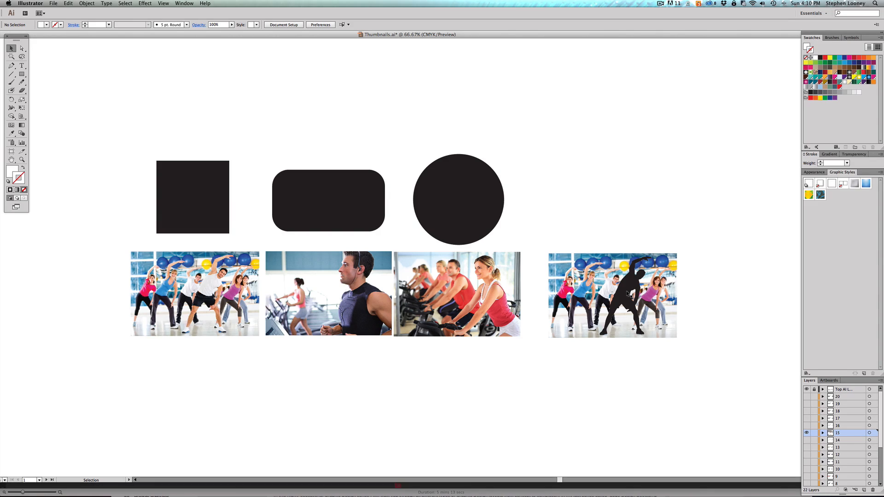
mouse_move(598, 209)
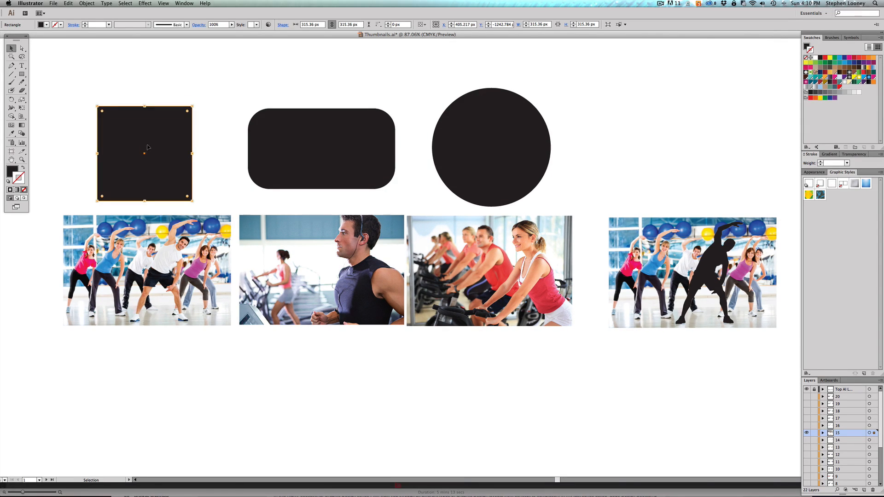
Move the black square onto the centre of the group exercise photo and deselect it.
drag(143, 152, 144, 270)
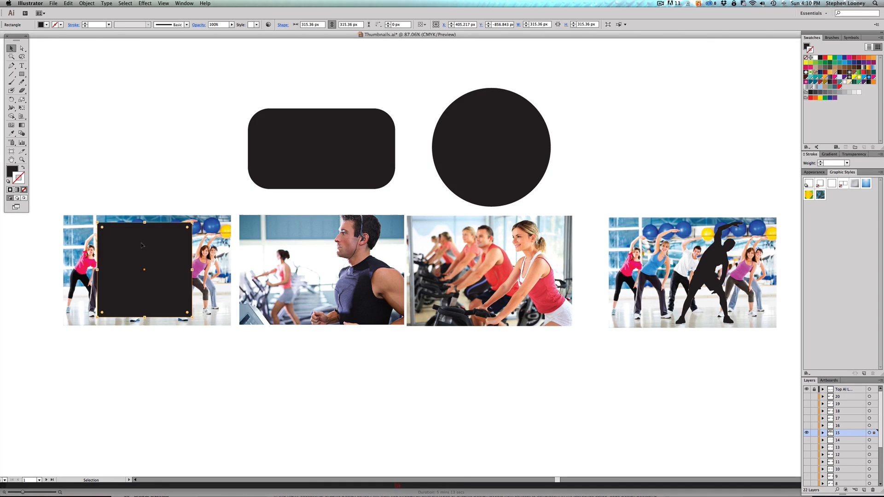
mouse_move(145, 288)
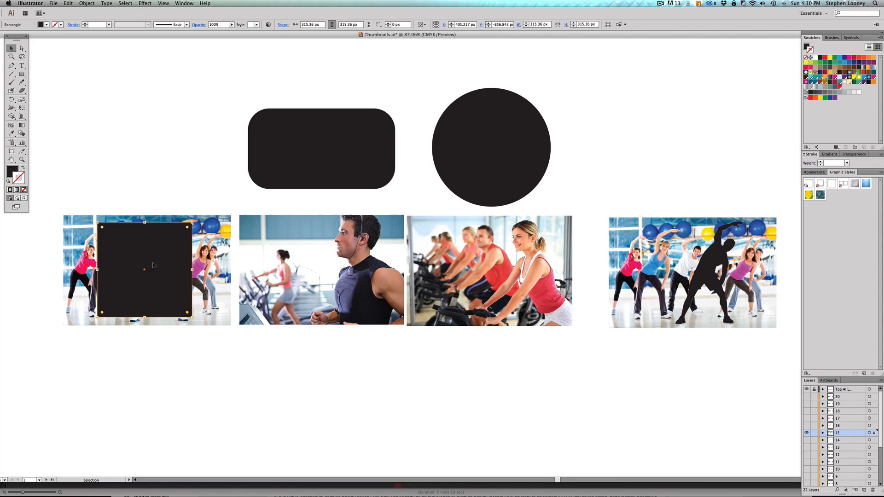
mouse_move(134, 226)
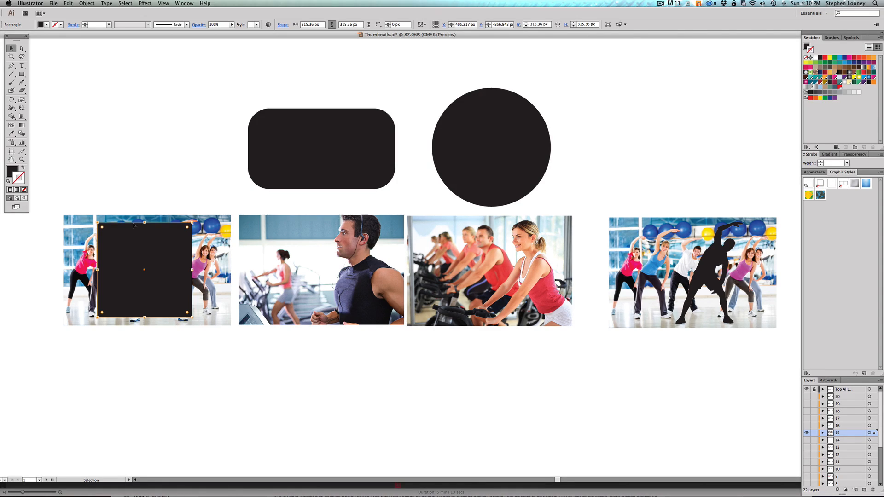
mouse_move(160, 241)
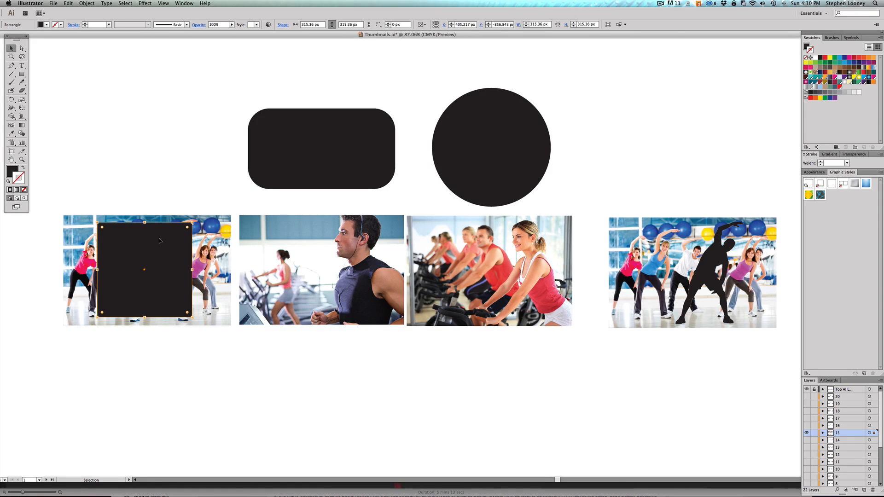
click(95, 181)
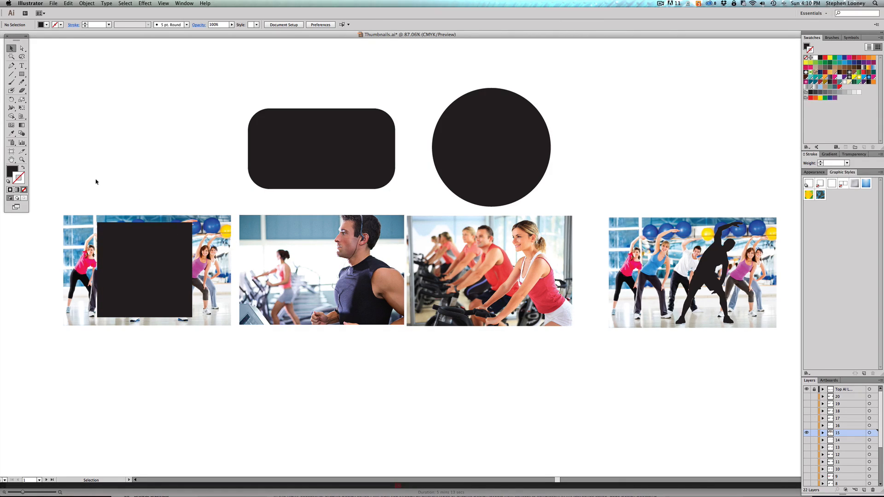
mouse_move(155, 241)
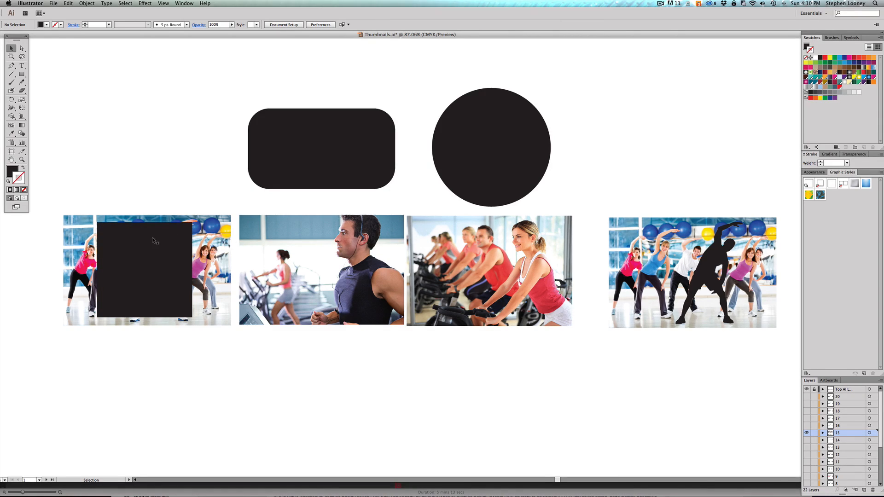
mouse_move(170, 231)
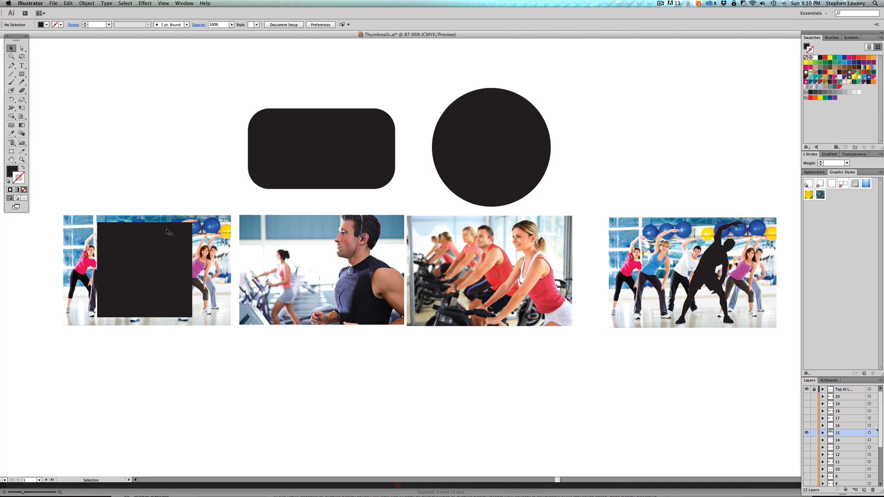
Select square and photo together and make a clipping mask, leaving a square thumbnail.
click(144, 270)
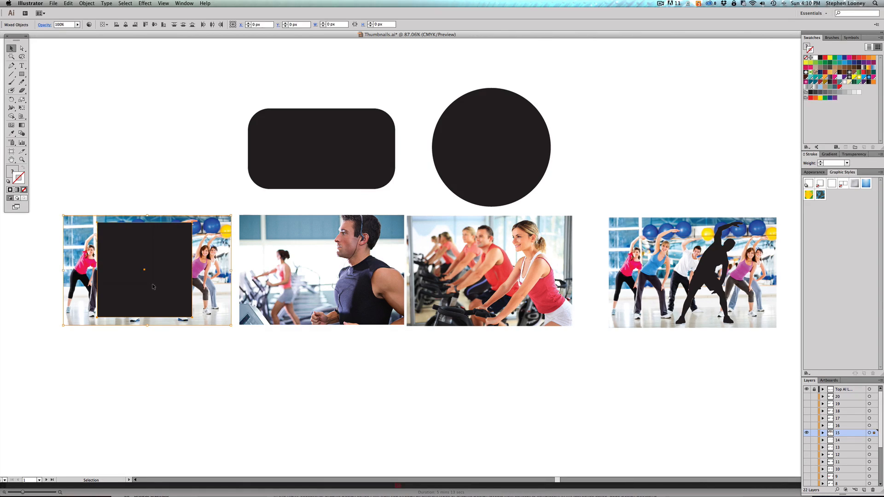
right_click(144, 270)
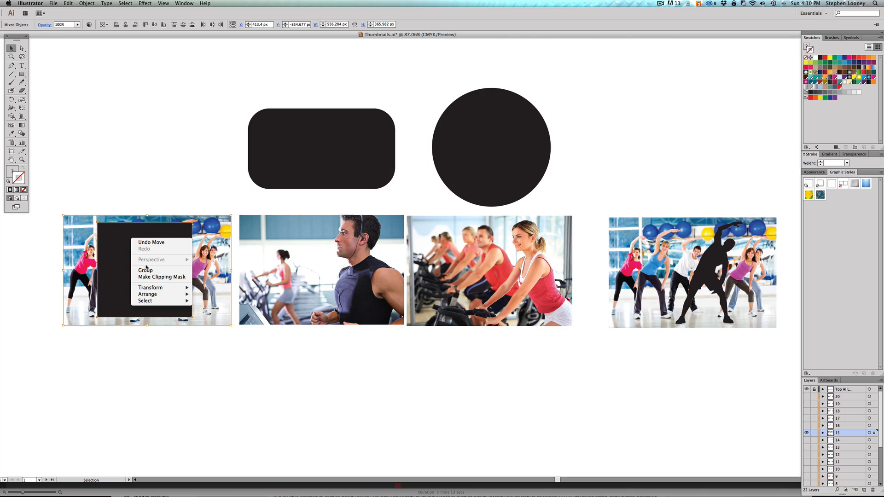
mouse_move(139, 122)
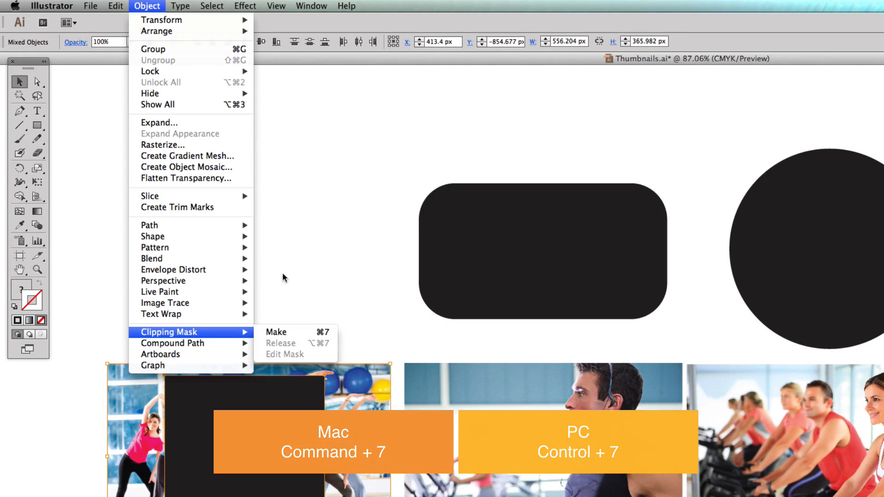
click(276, 331)
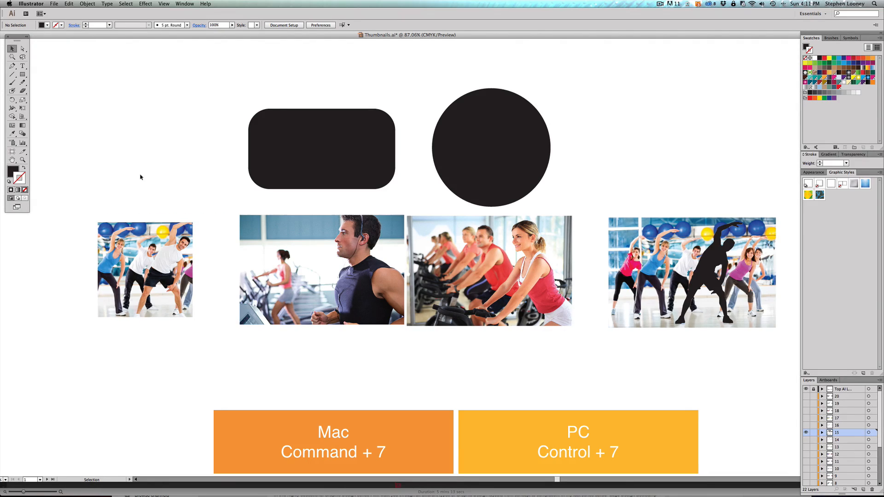
click(145, 270)
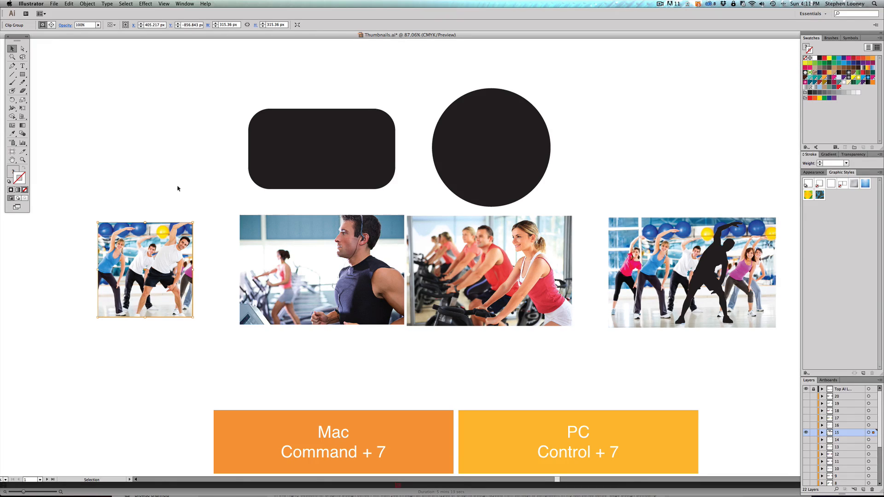
Select the square-cropped group exercise thumbnail as one clipped object.
click(178, 189)
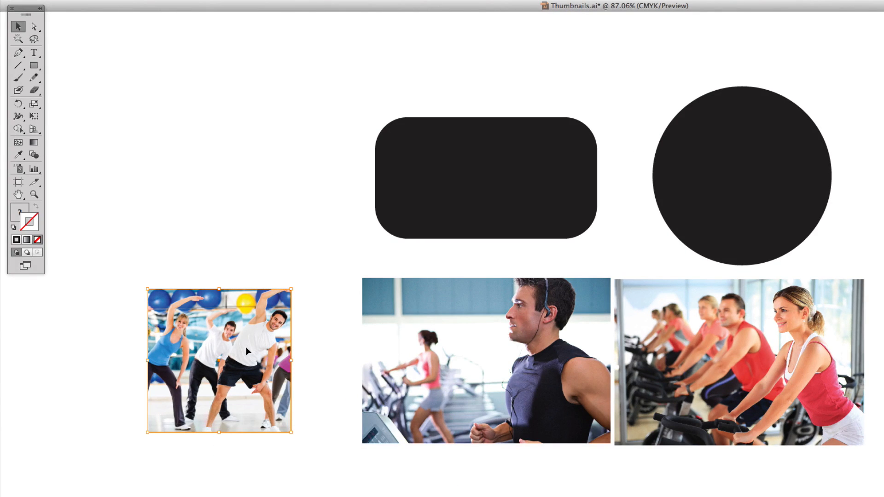
mouse_move(225, 227)
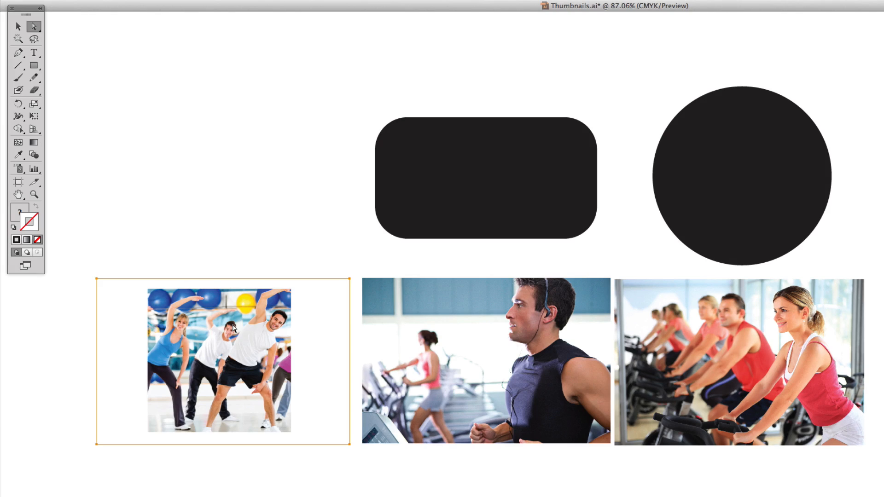
mouse_move(217, 244)
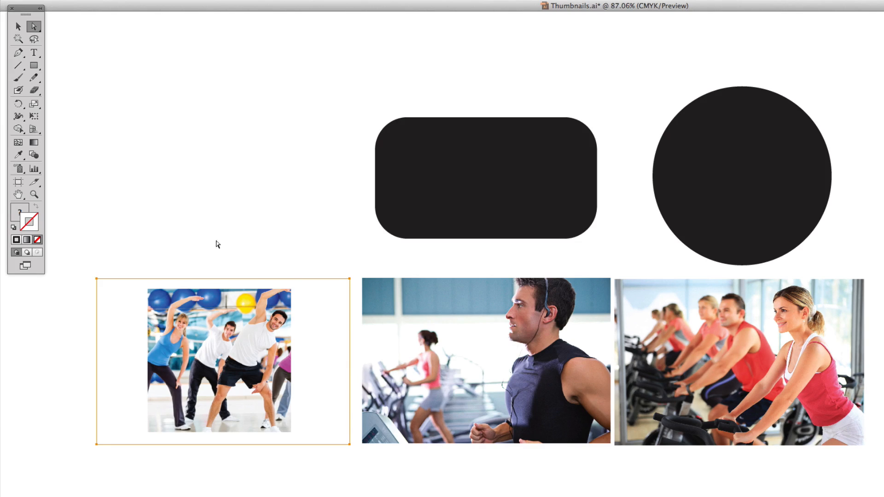
mouse_move(248, 319)
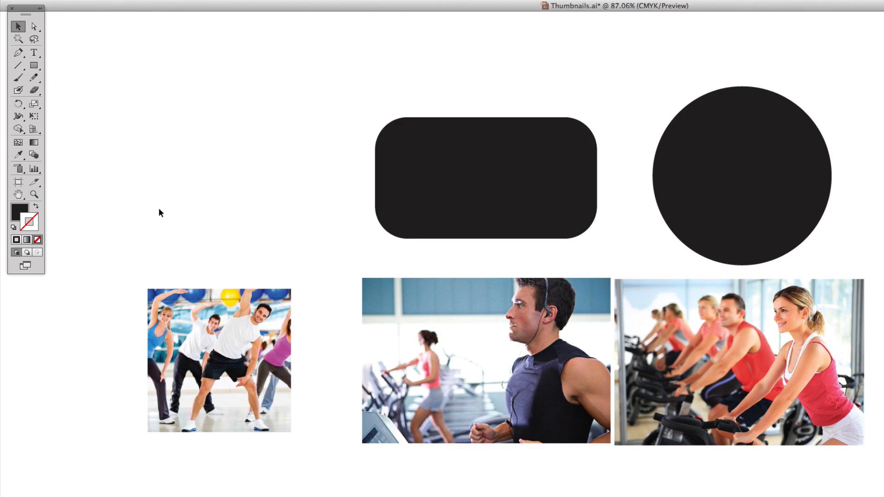
Swap black to the stroke and give the square thumbnail a heavier black outline.
click(219, 361)
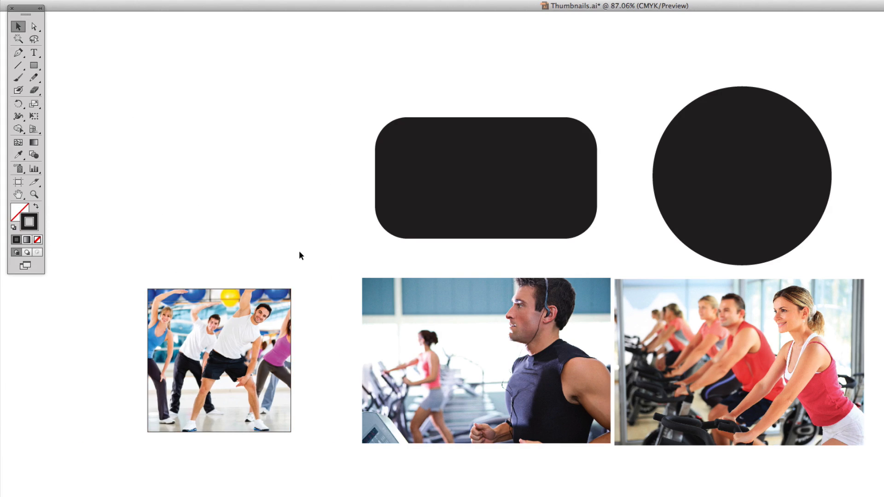
click(219, 361)
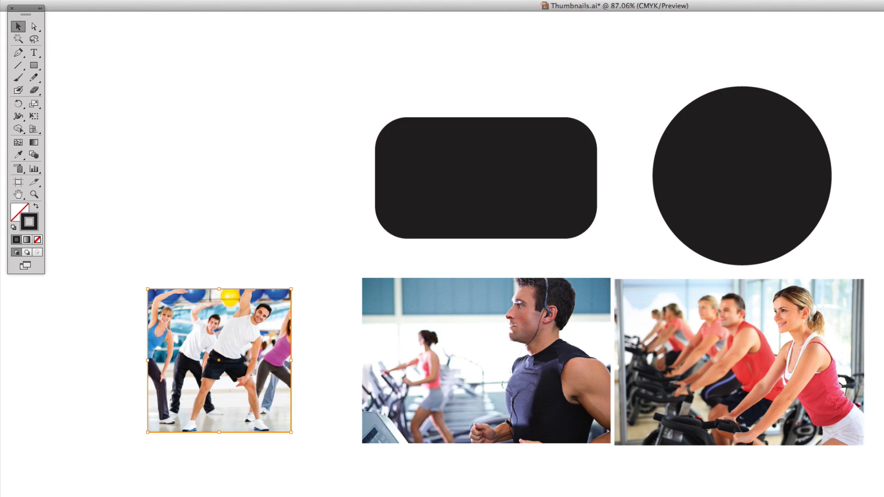
click(276, 216)
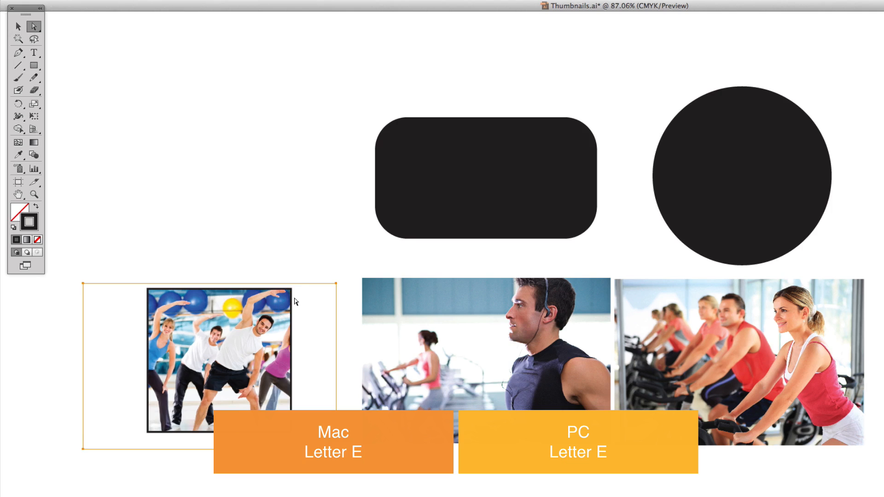
Free-transform the photo inside the square mask larger to frame the smiling man.
click(33, 105)
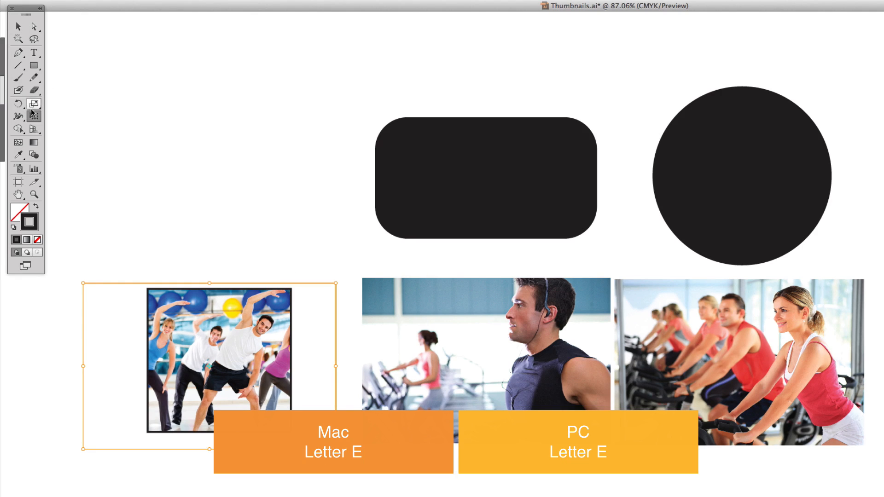
mouse_move(34, 117)
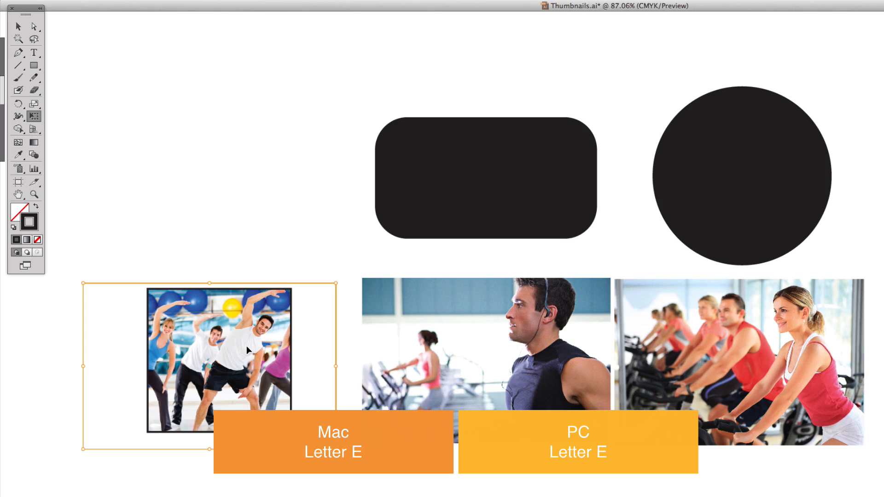
drag(333, 283, 372, 257)
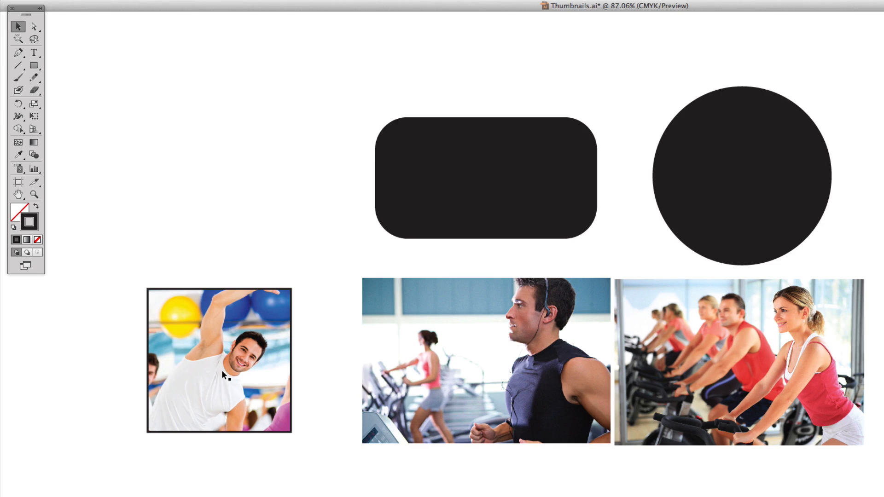
Apply an Effect > Stylize > Drop Shadow beneath the square thumbnail.
click(225, 375)
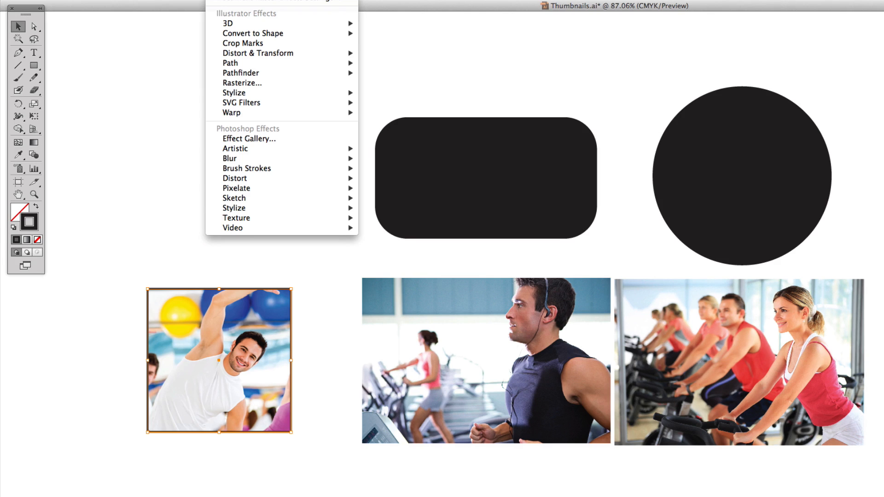
click(229, 191)
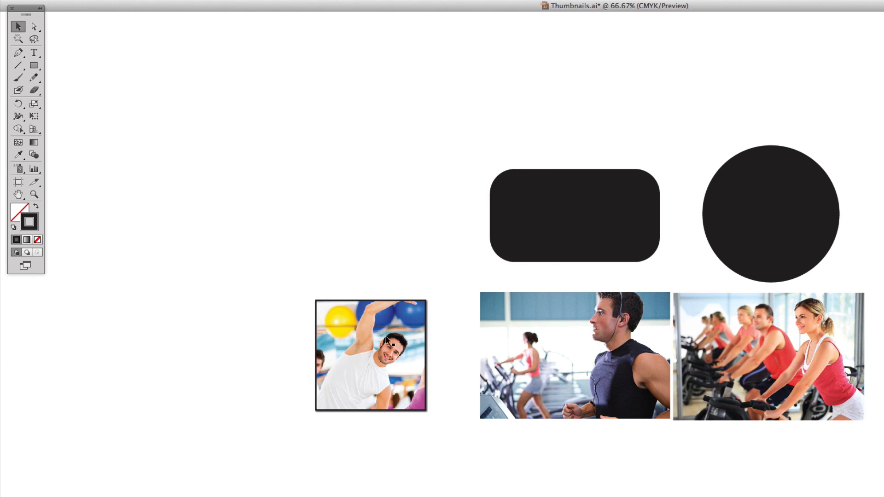
mouse_move(361, 427)
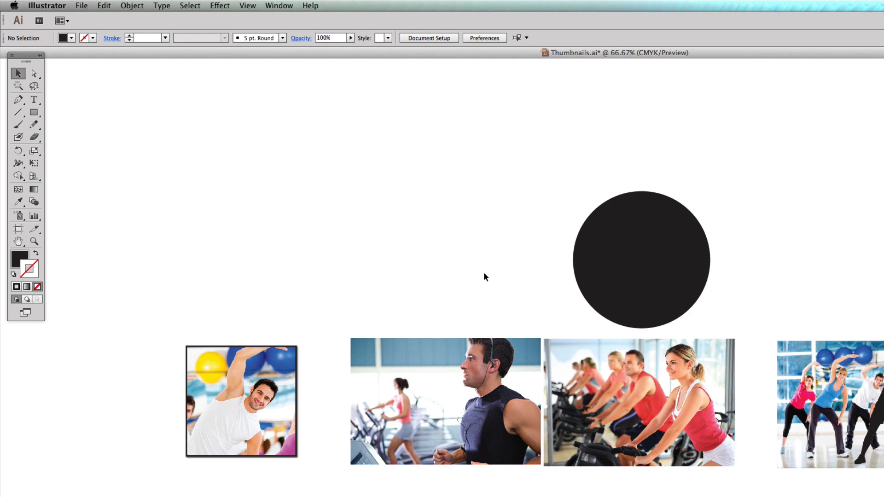
mouse_move(470, 378)
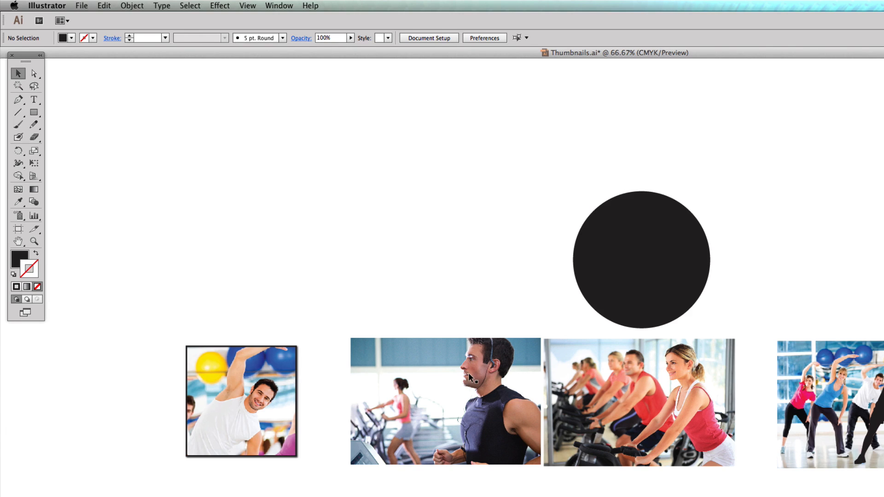
click(444, 401)
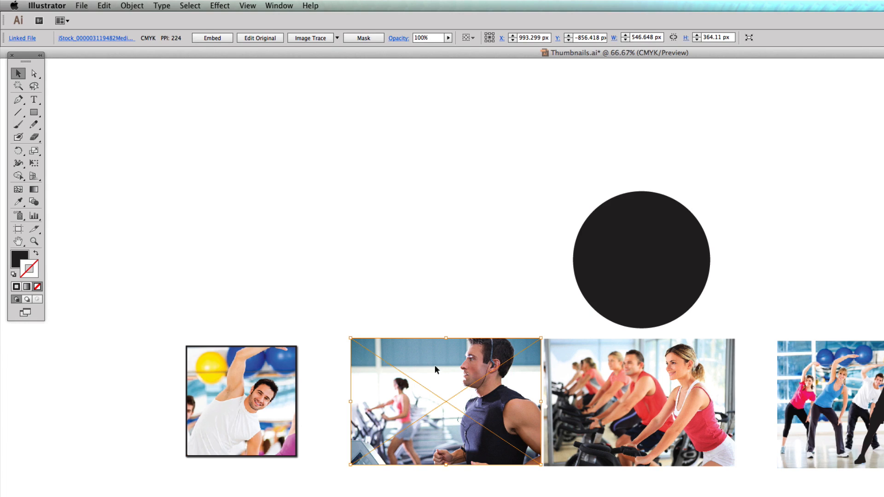
mouse_move(436, 412)
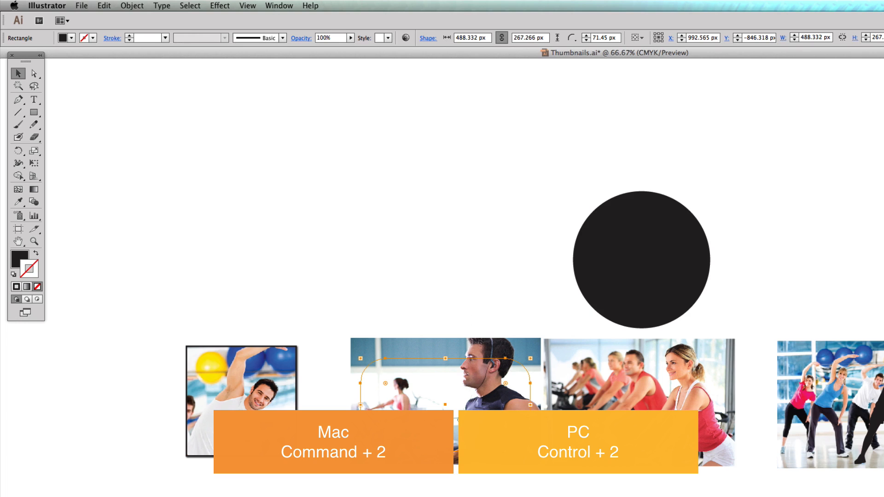
click(426, 273)
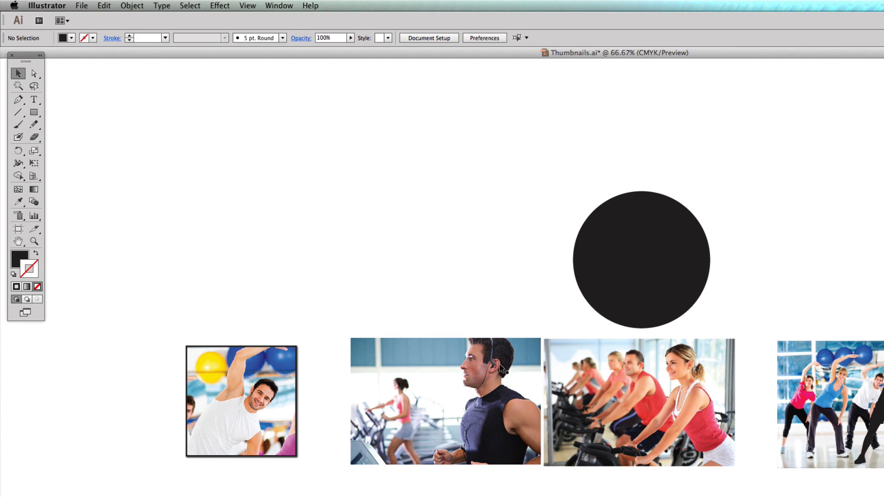
Send the treadmill photo to the back so the rounded rectangle shows on top.
click(132, 6)
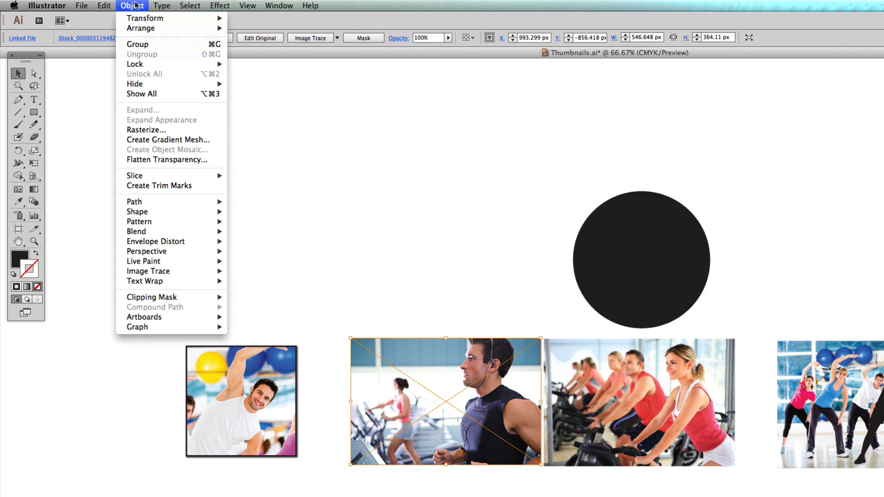
mouse_move(142, 28)
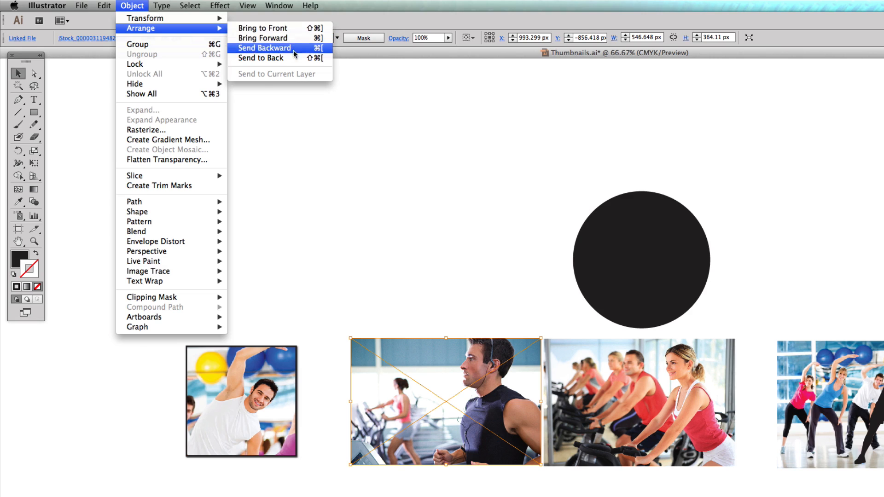
mouse_move(265, 37)
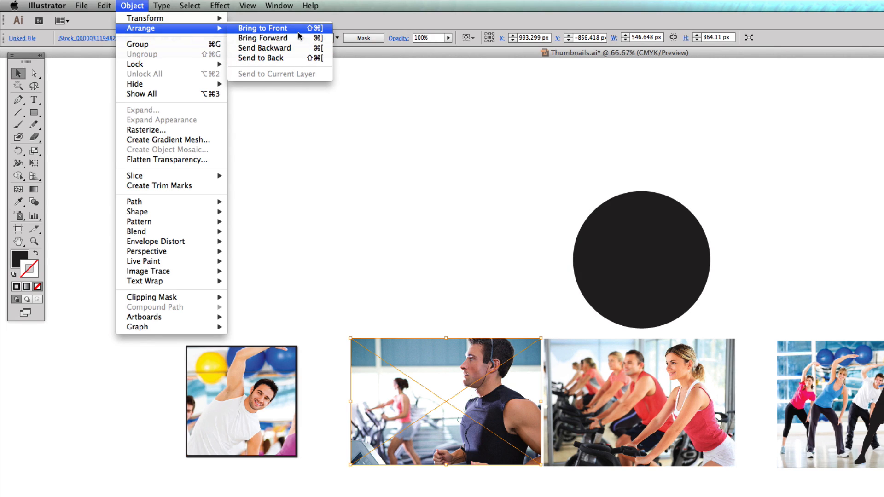
mouse_move(261, 58)
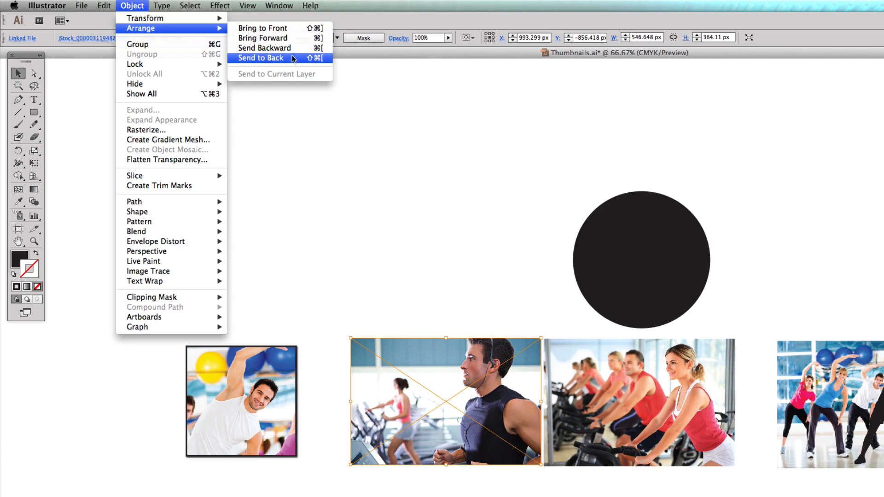
click(260, 58)
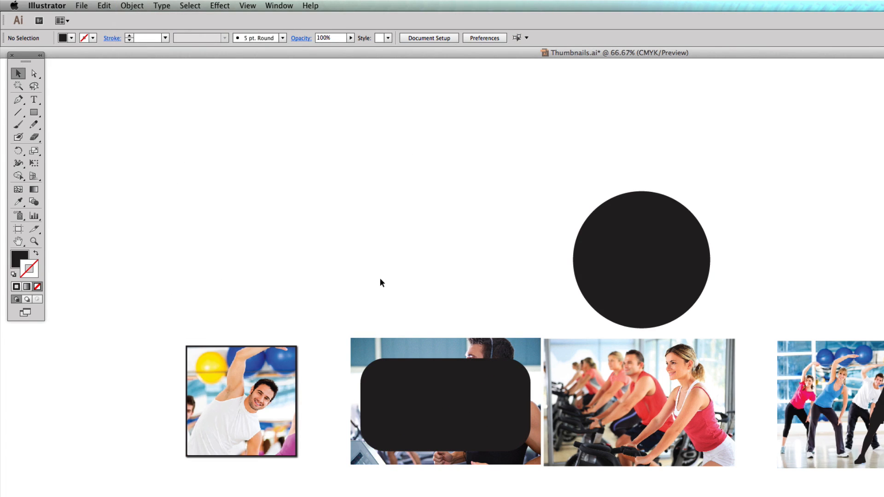
Make a clipping mask from the rounded rectangle and treadmill photo, then select the image inside.
click(443, 401)
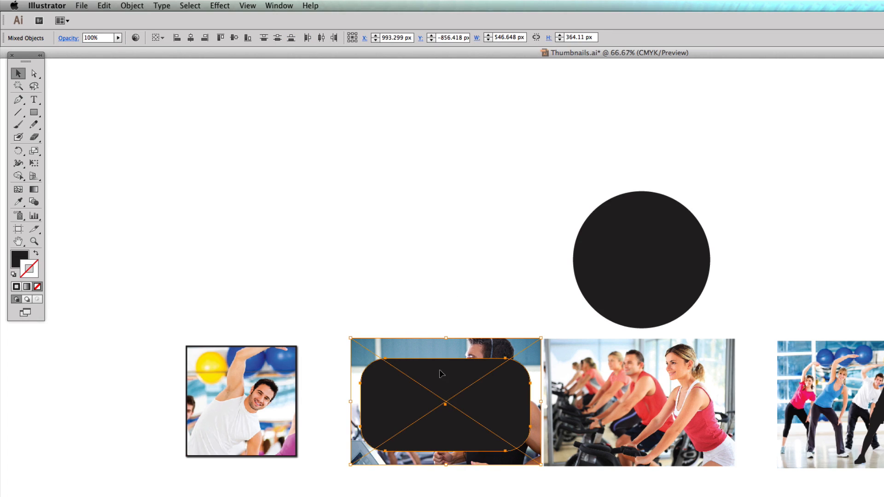
right_click(441, 373)
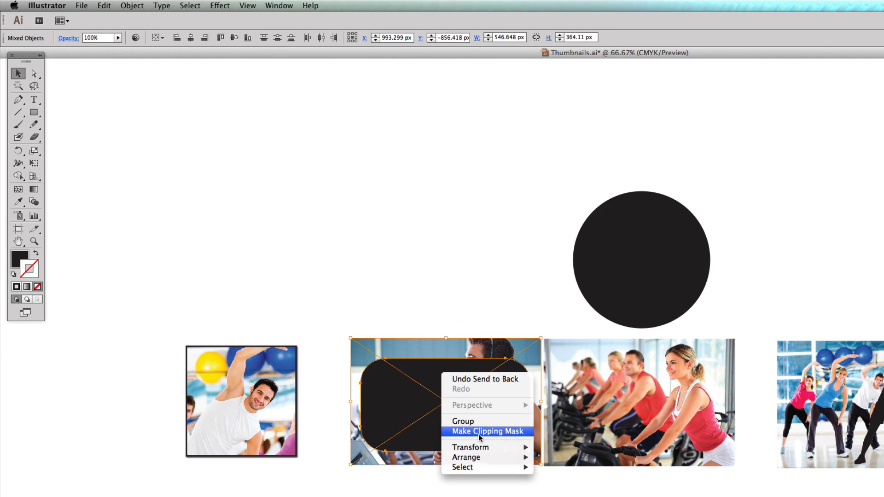
click(486, 431)
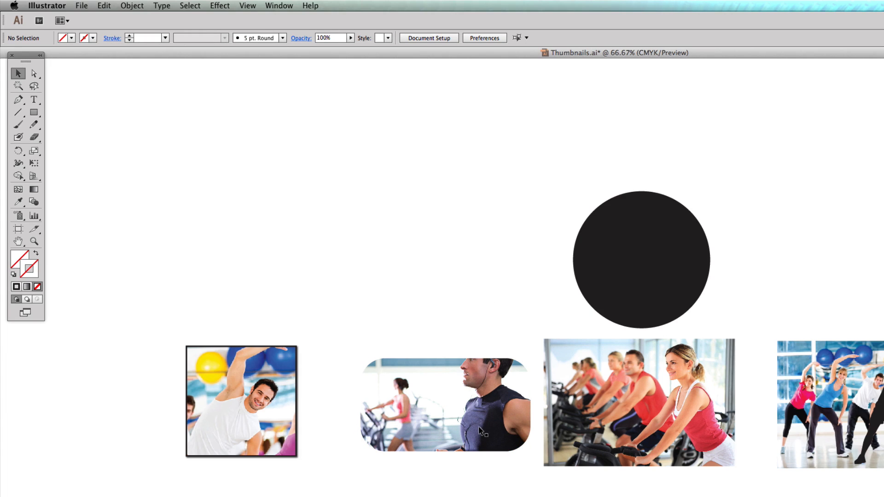
click(445, 405)
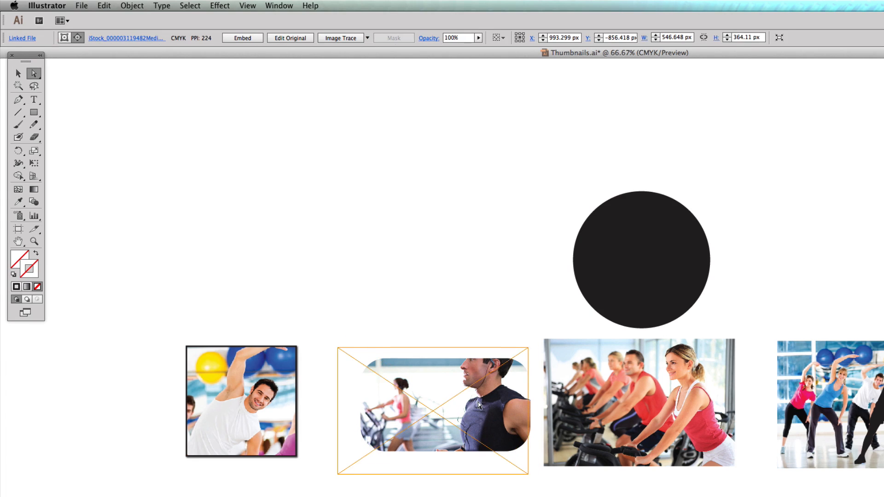
Shrink the runner photo within its rounded mask so more of the scene shows.
drag(446, 409, 441, 405)
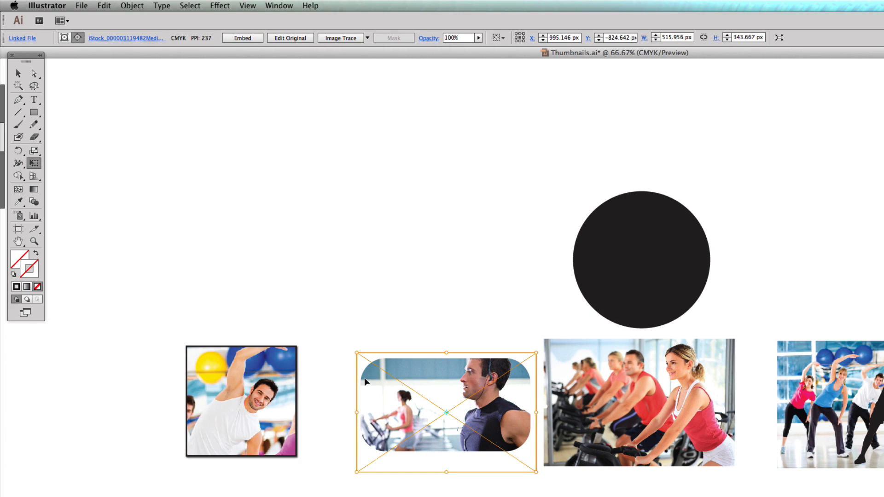
mouse_move(364, 438)
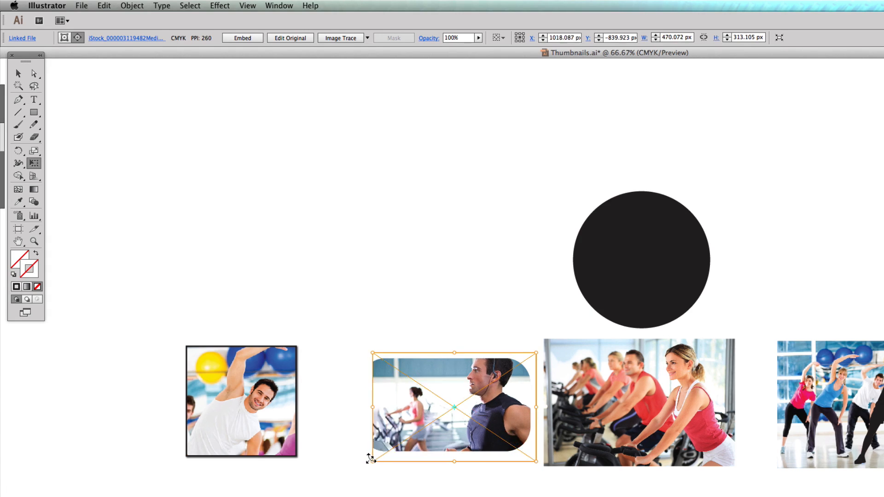
click(33, 73)
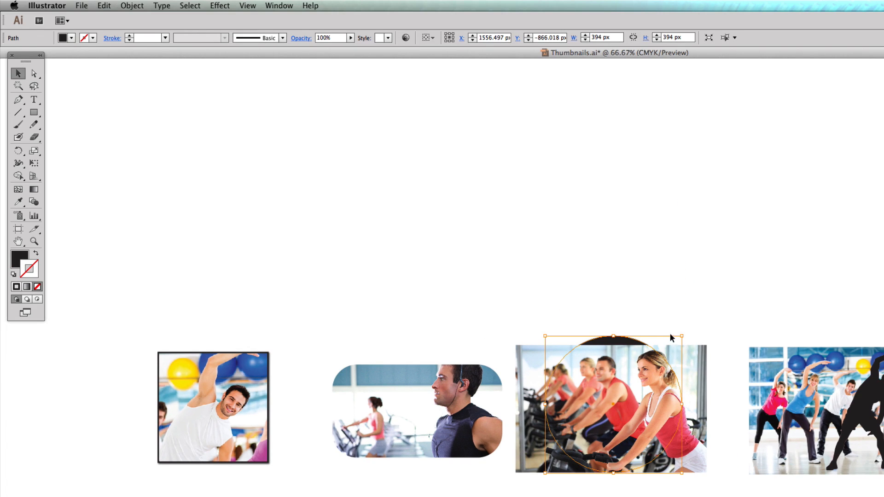
Resize the circle, bring it to front and clip the cycling photo into it.
drag(683, 337, 663, 356)
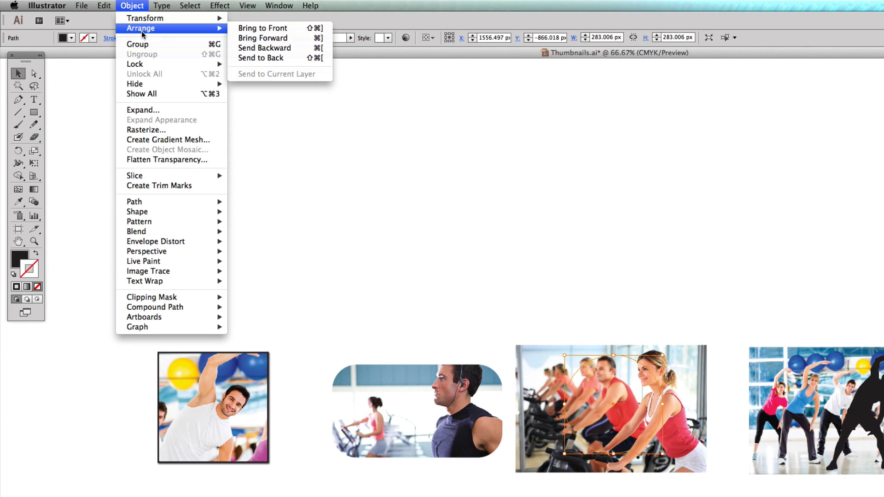
click(262, 28)
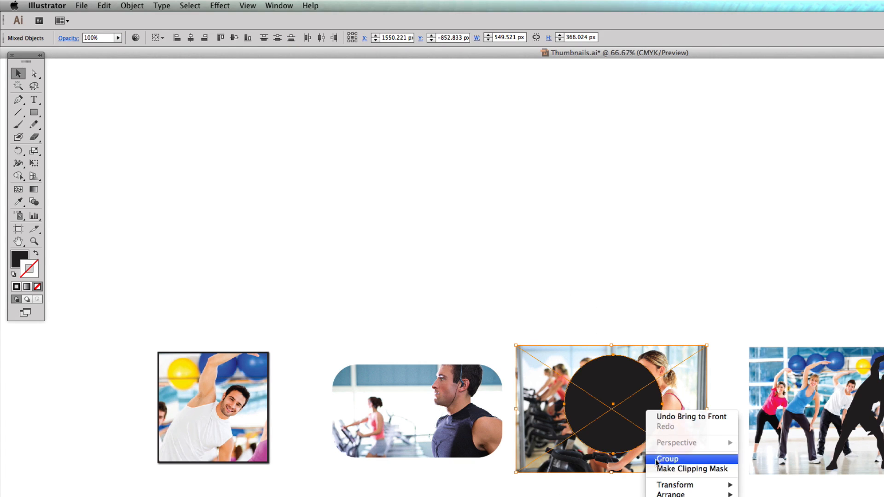
click(692, 469)
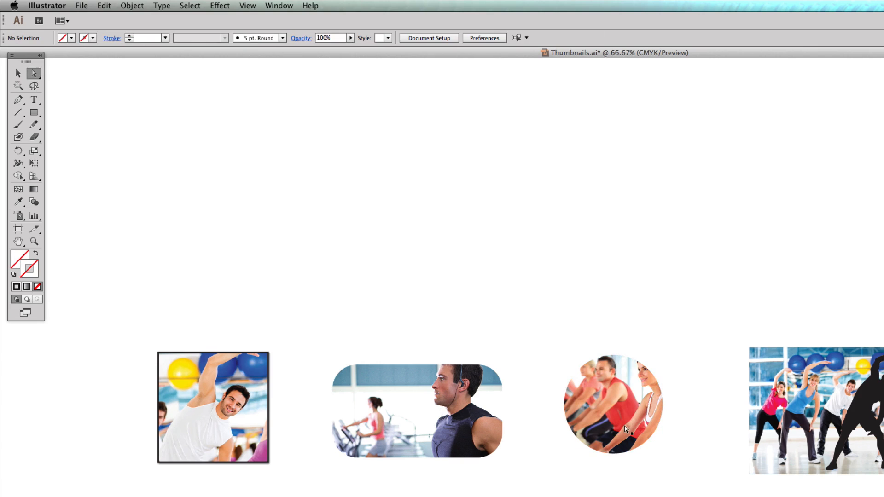
click(612, 403)
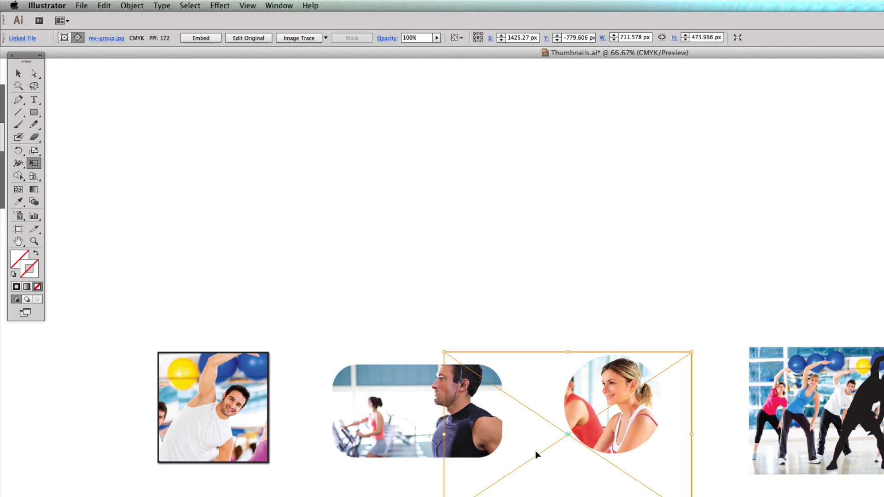
mouse_move(624, 363)
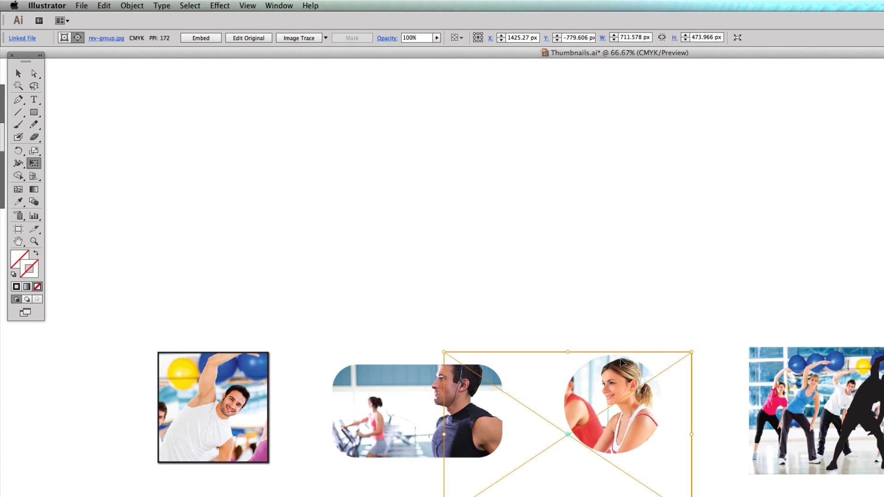
mouse_move(614, 399)
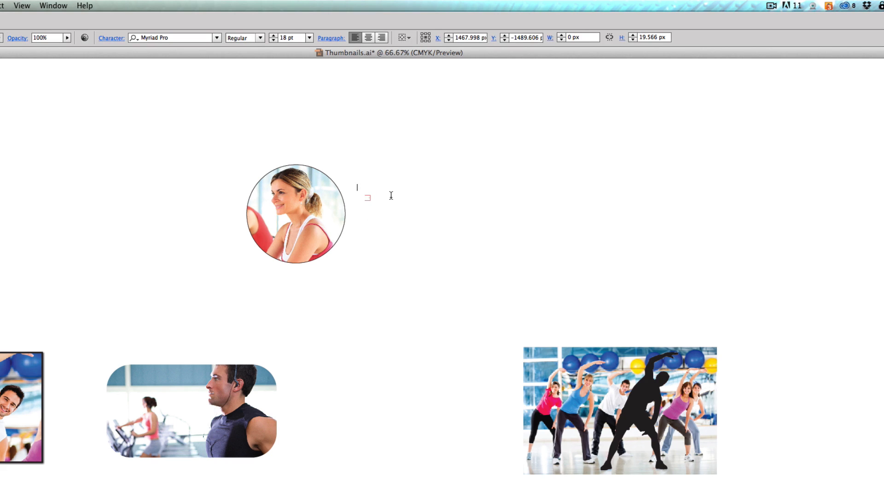
Reposition the photo inside the circular mask so the smiling blonde woman fills the thumbnail.
text(asasaslahsjlkhajlkshjhajkhkjashkjsjahskjhkjhk)
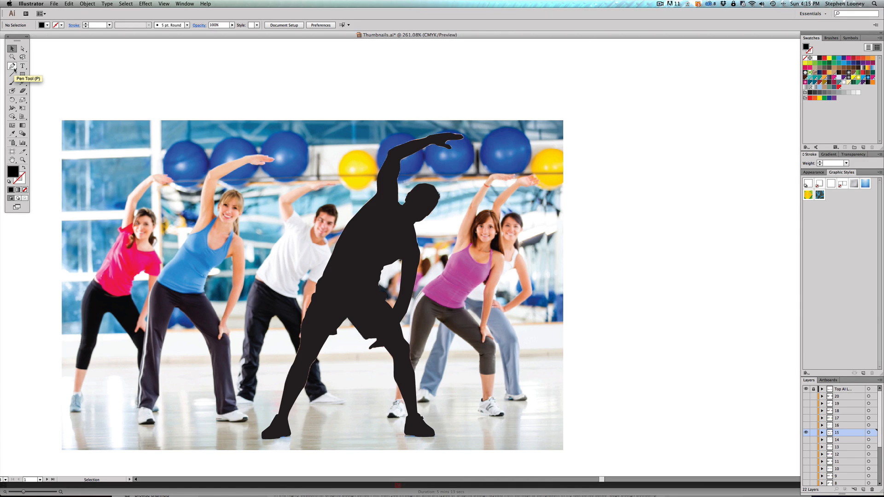
Trace the stretching man with the Pen tool and clip the group photo to that silhouette.
click(12, 66)
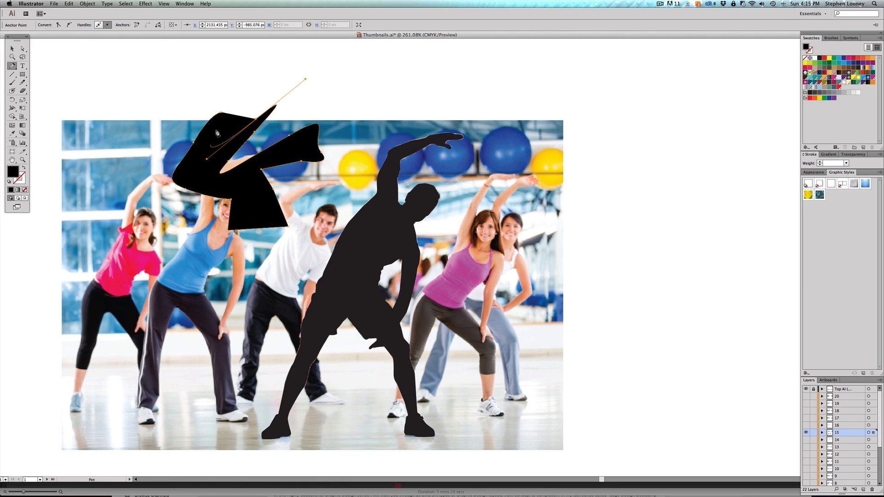
click(12, 49)
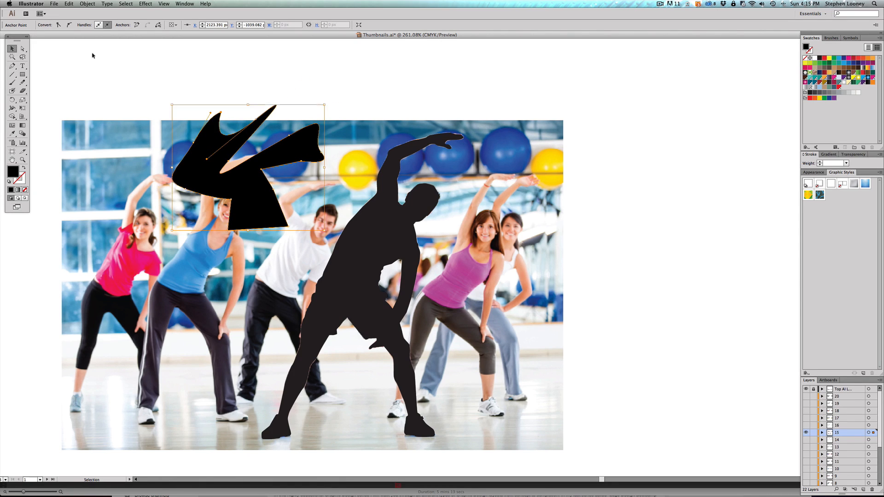
drag(248, 169, 170, 254)
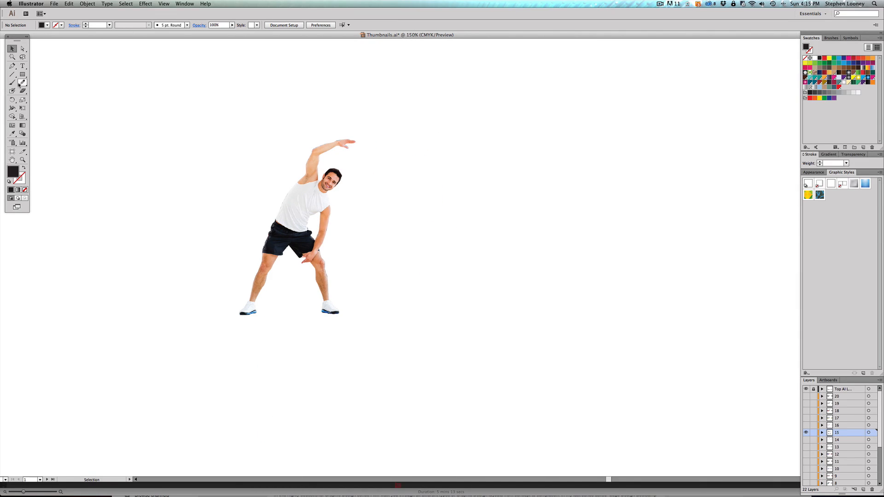
Draw a red square and send it behind the cut-out stretching man.
click(22, 74)
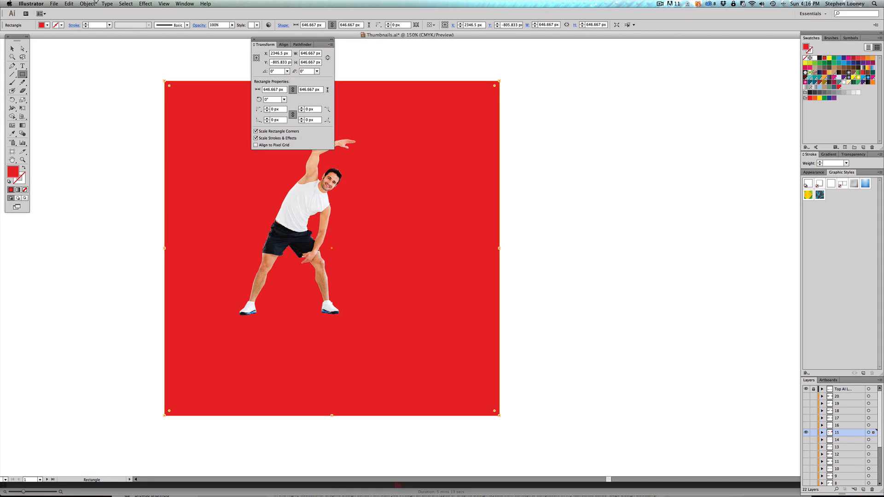
click(12, 49)
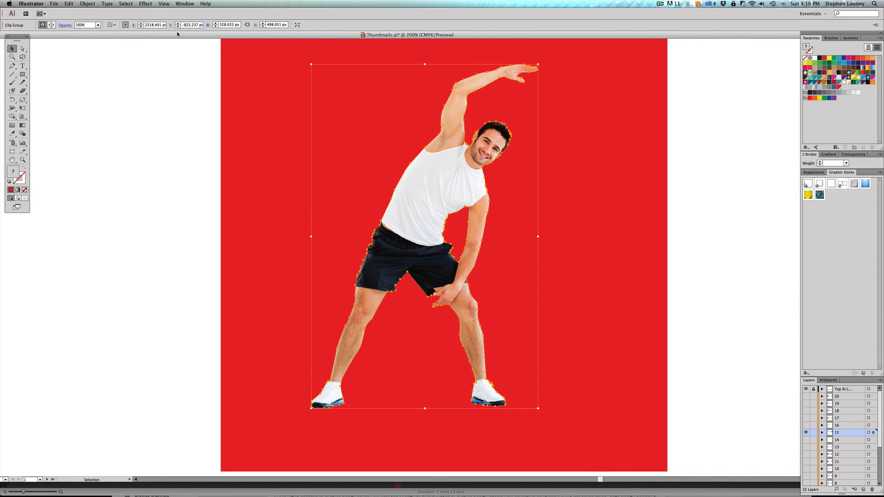
click(145, 4)
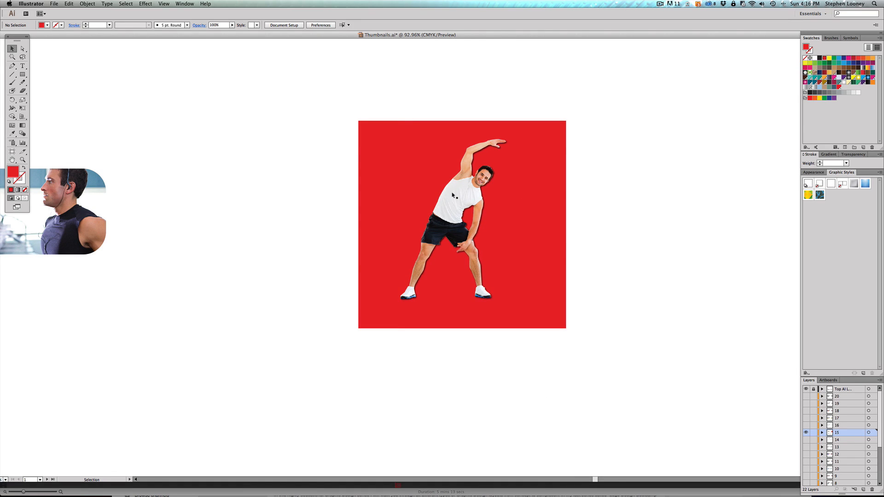
click(457, 197)
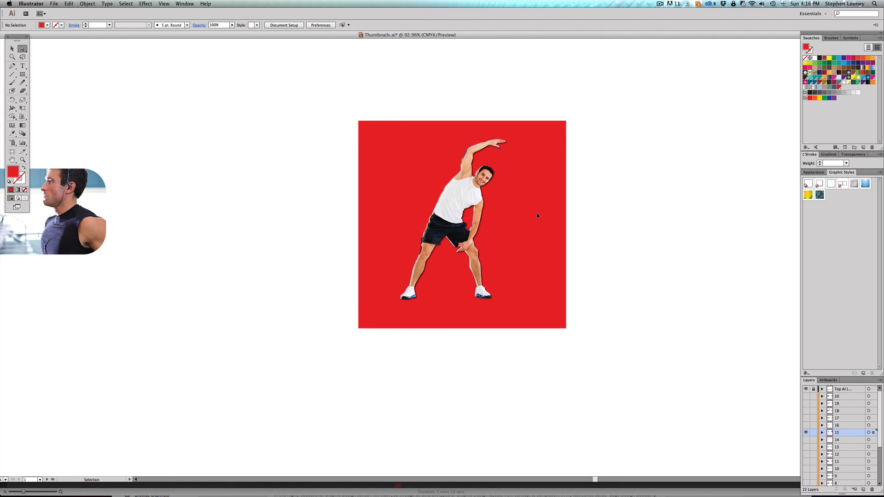
click(451, 220)
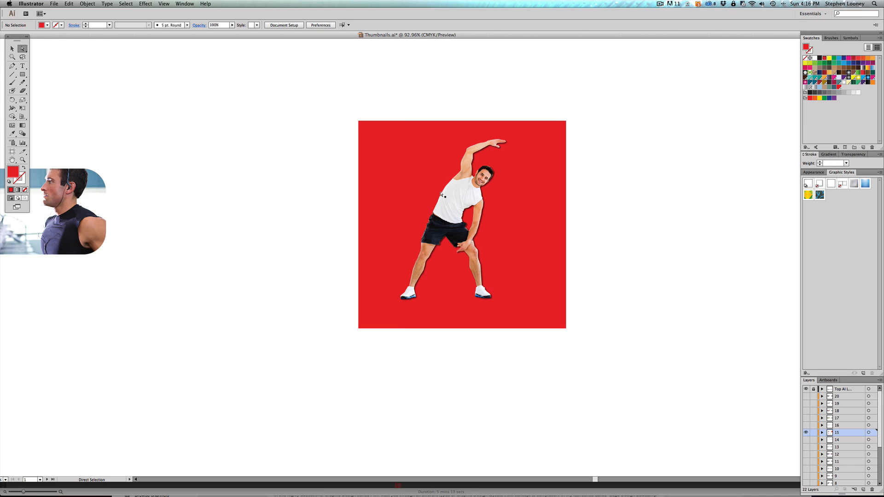
mouse_move(457, 211)
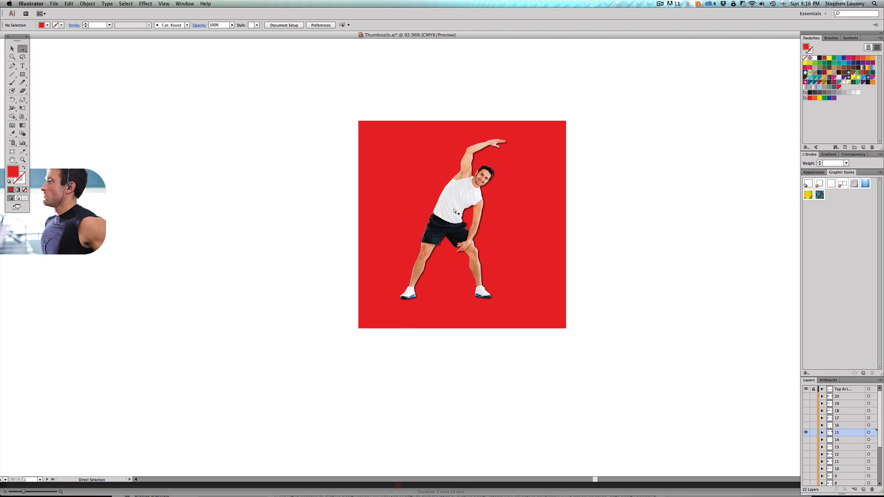
click(12, 49)
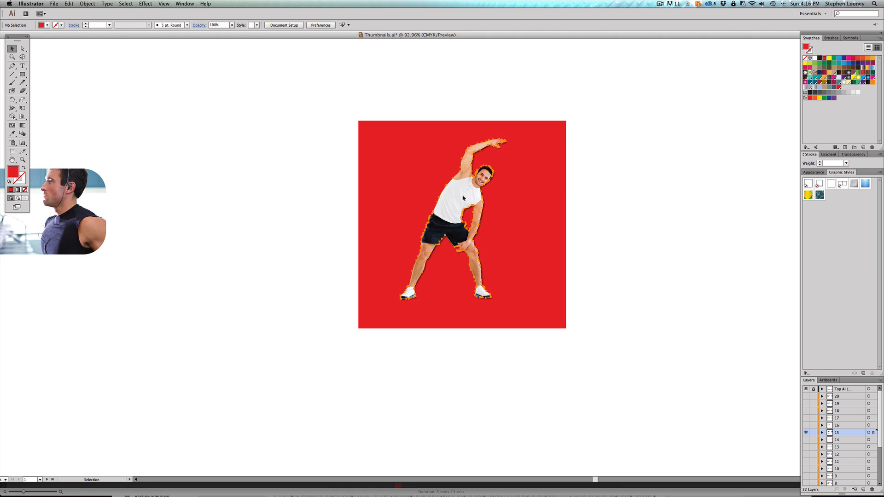
Release the clipping mask so the full group exercise photo shows over the red square.
right_click(461, 198)
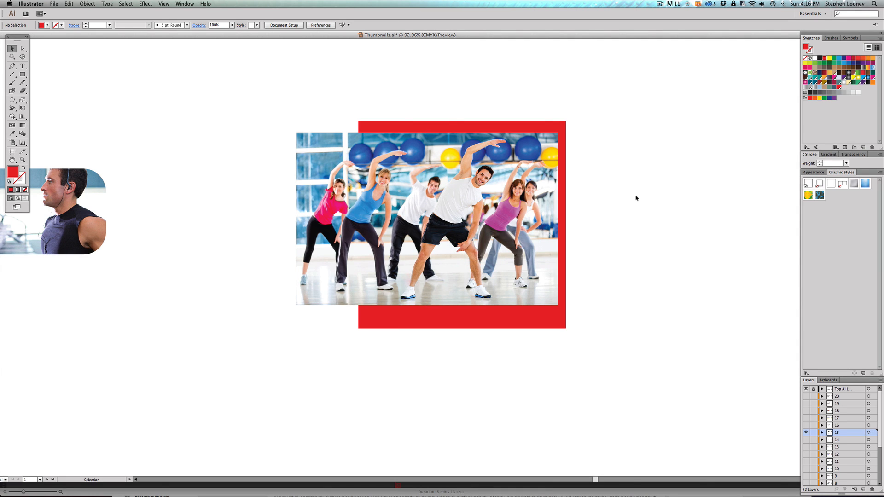
mouse_move(348, 98)
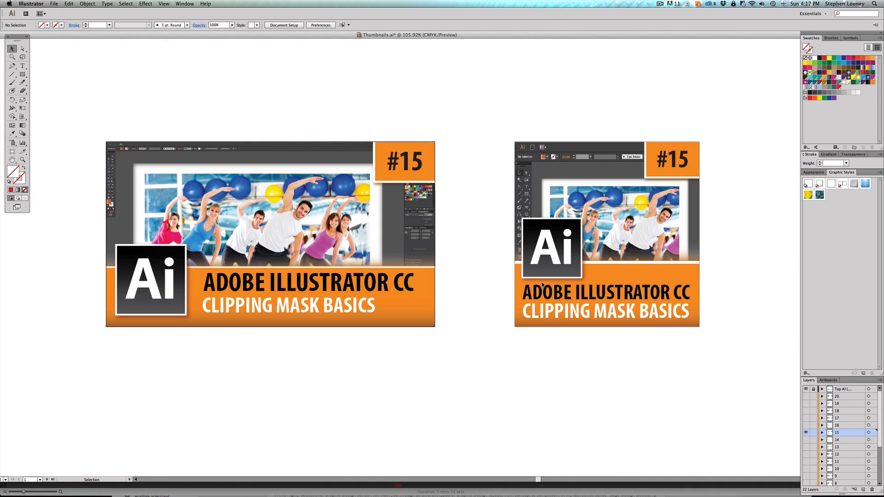
mouse_move(579, 224)
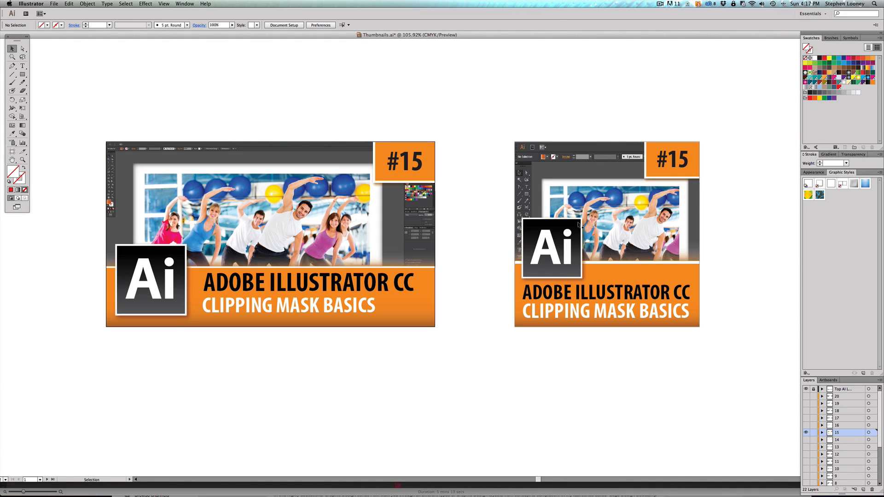